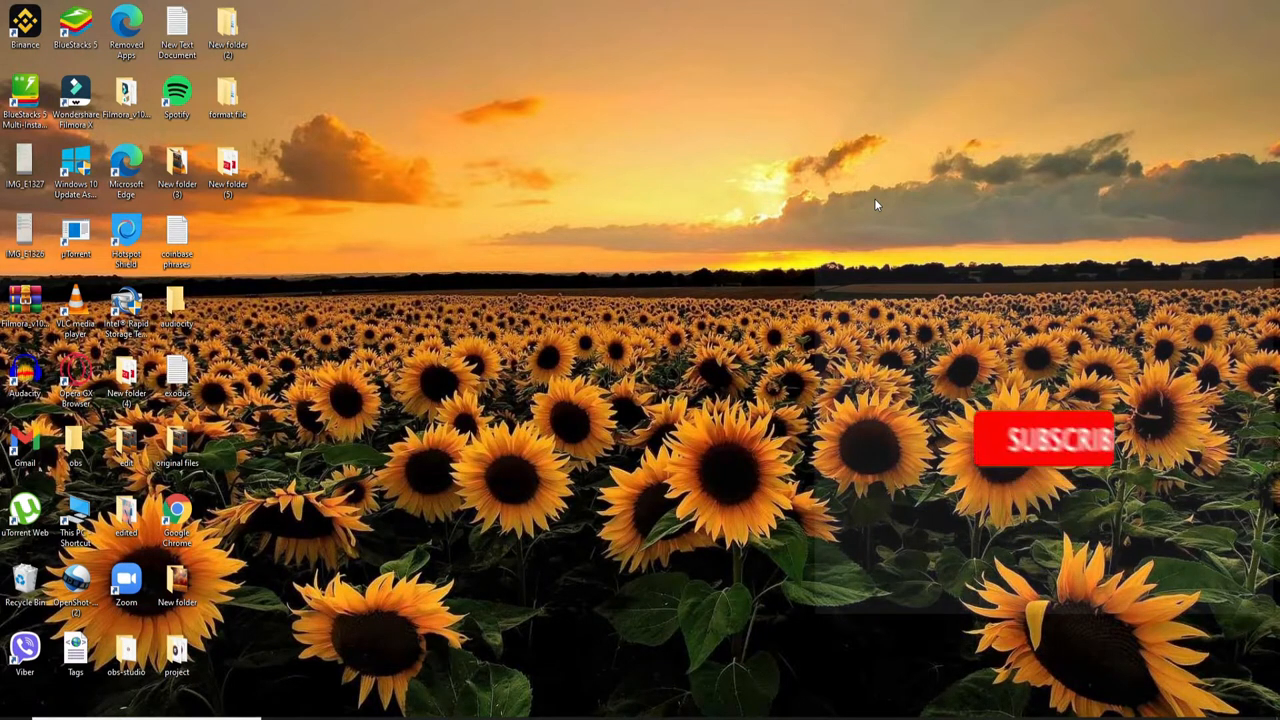
- Launch Microsoft Edge from the desktop shortcut
click(1043, 438)
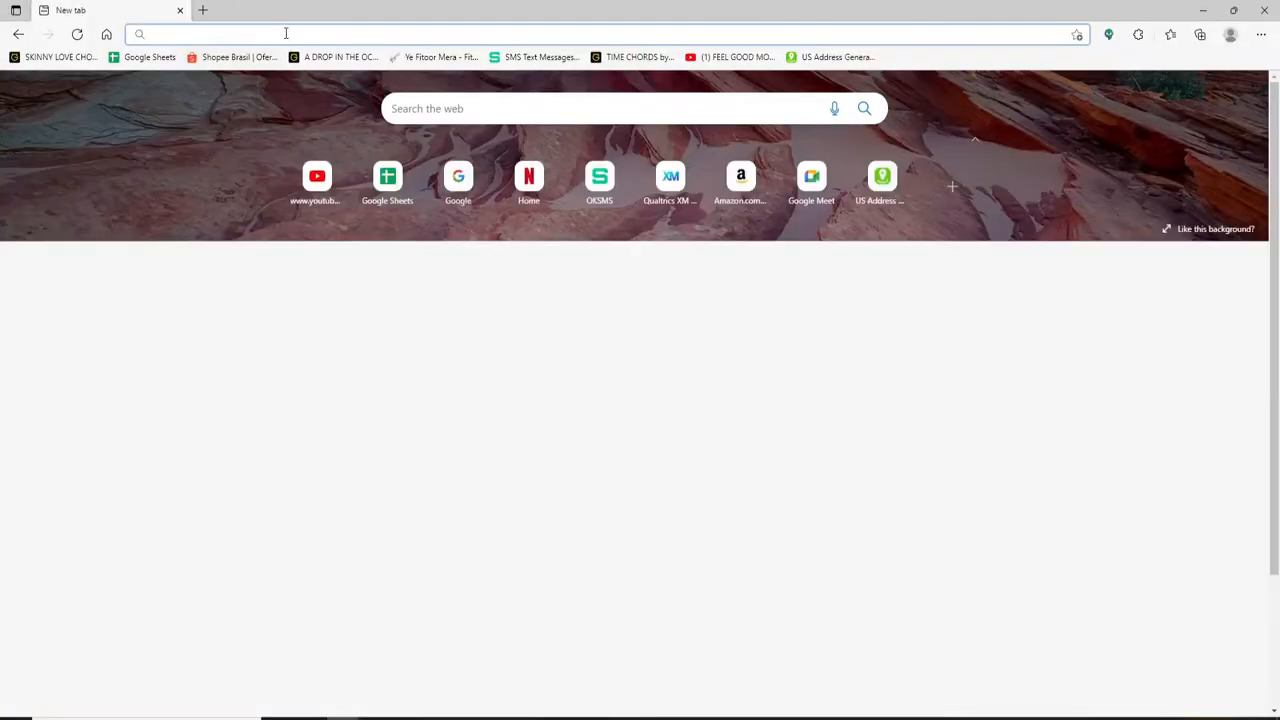
text(walmart.com)
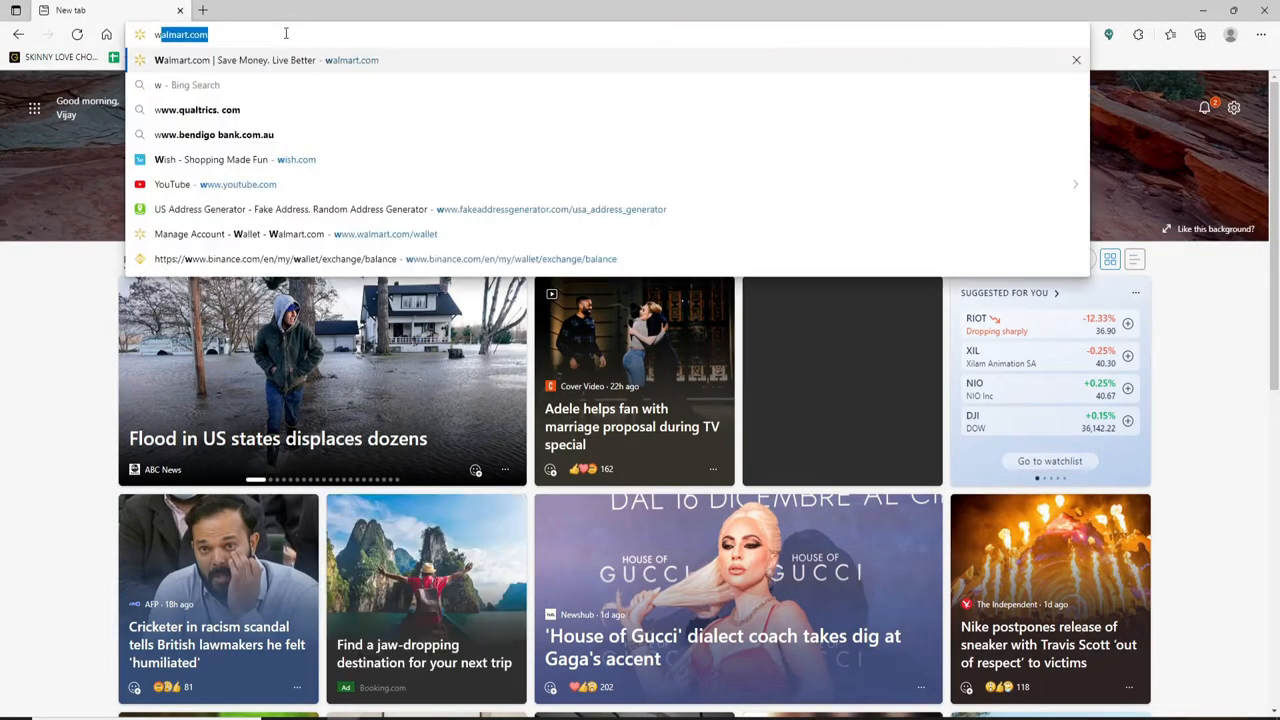
text(www.adp.ca/en.aspx)
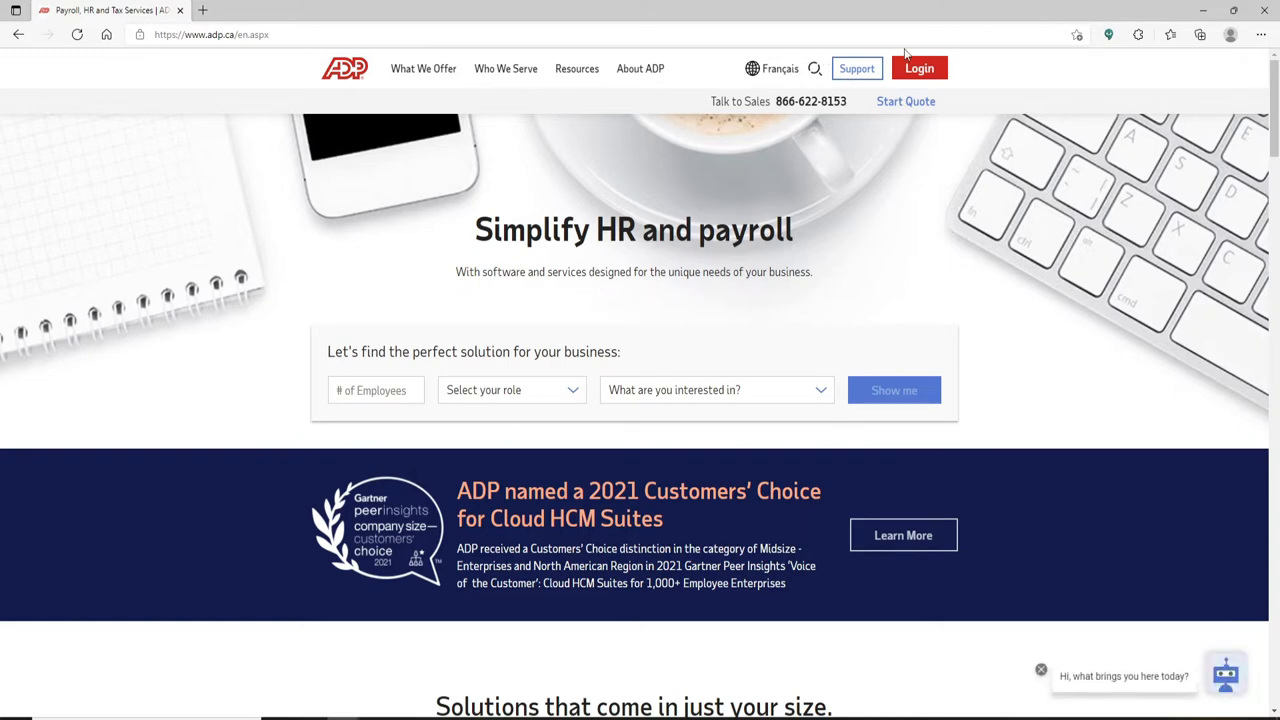
- Reach the ADP HR Assist client login page via the Login menu's Employee Login button
click(918, 68)
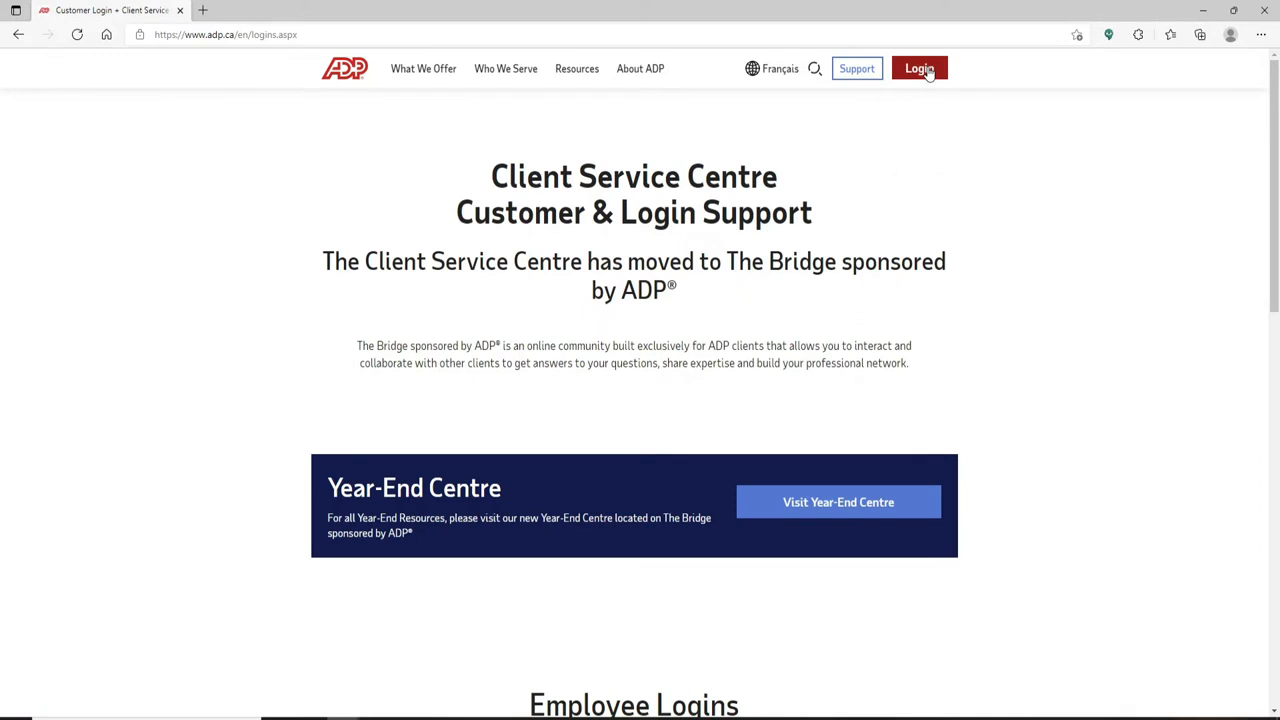
scroll(down, 3)
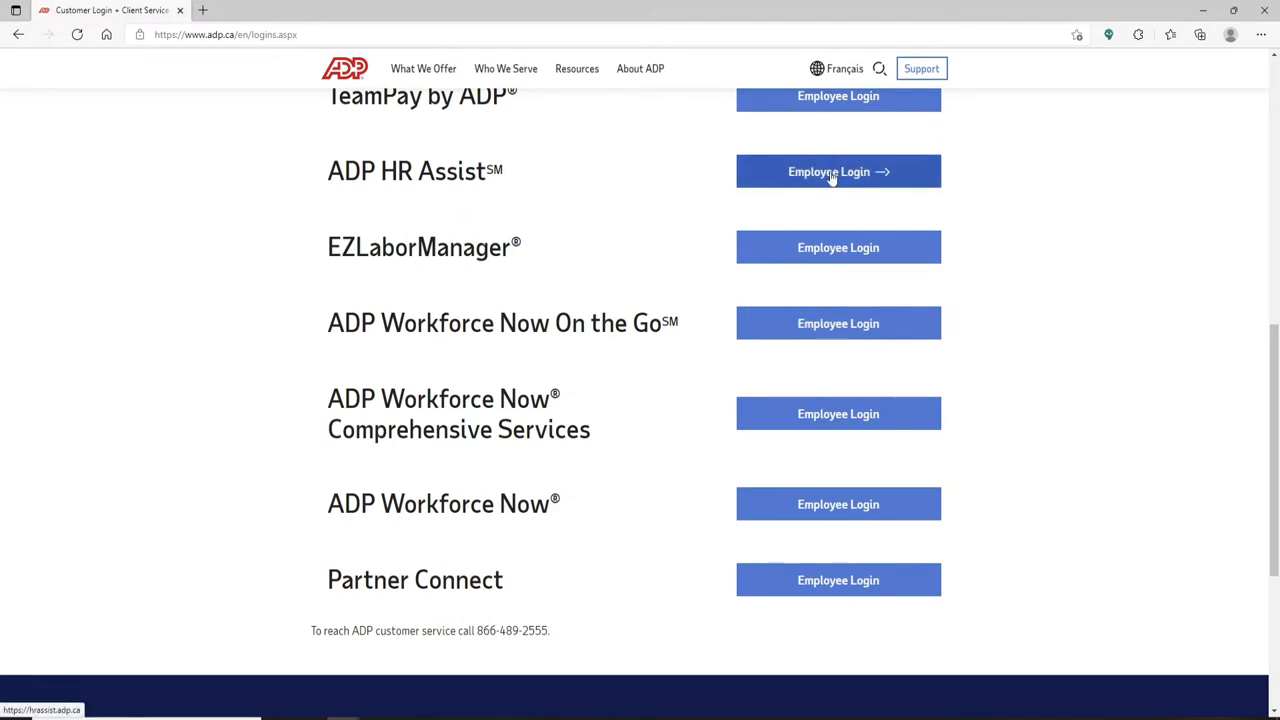
click(838, 171)
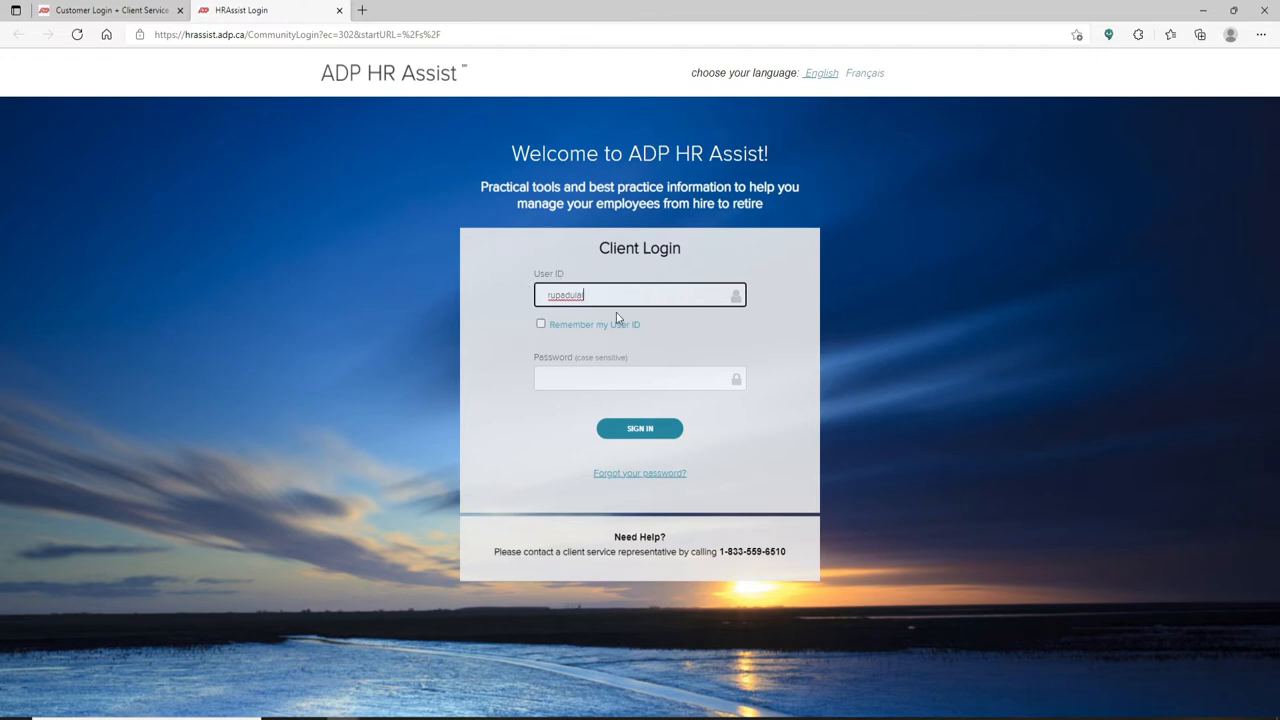
- Focus the User ID field and leave 'Remember my User ID' unchecked after toggling it
click(540, 323)
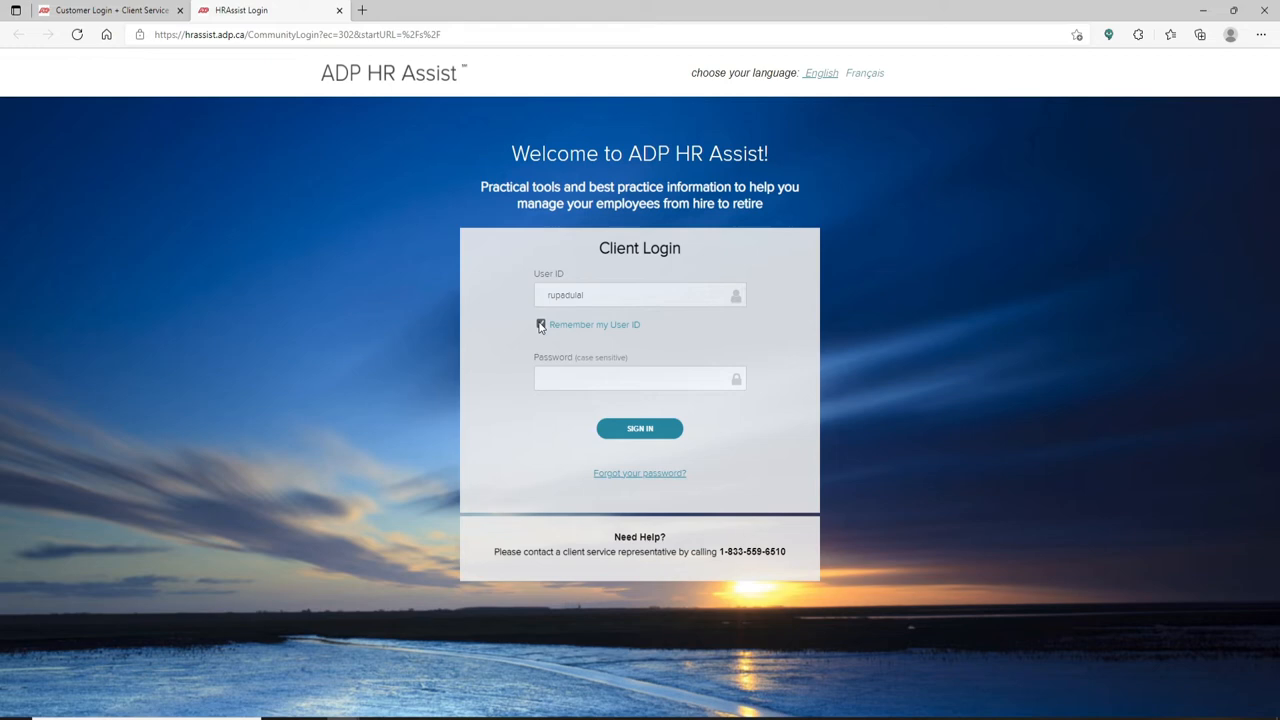
click(540, 324)
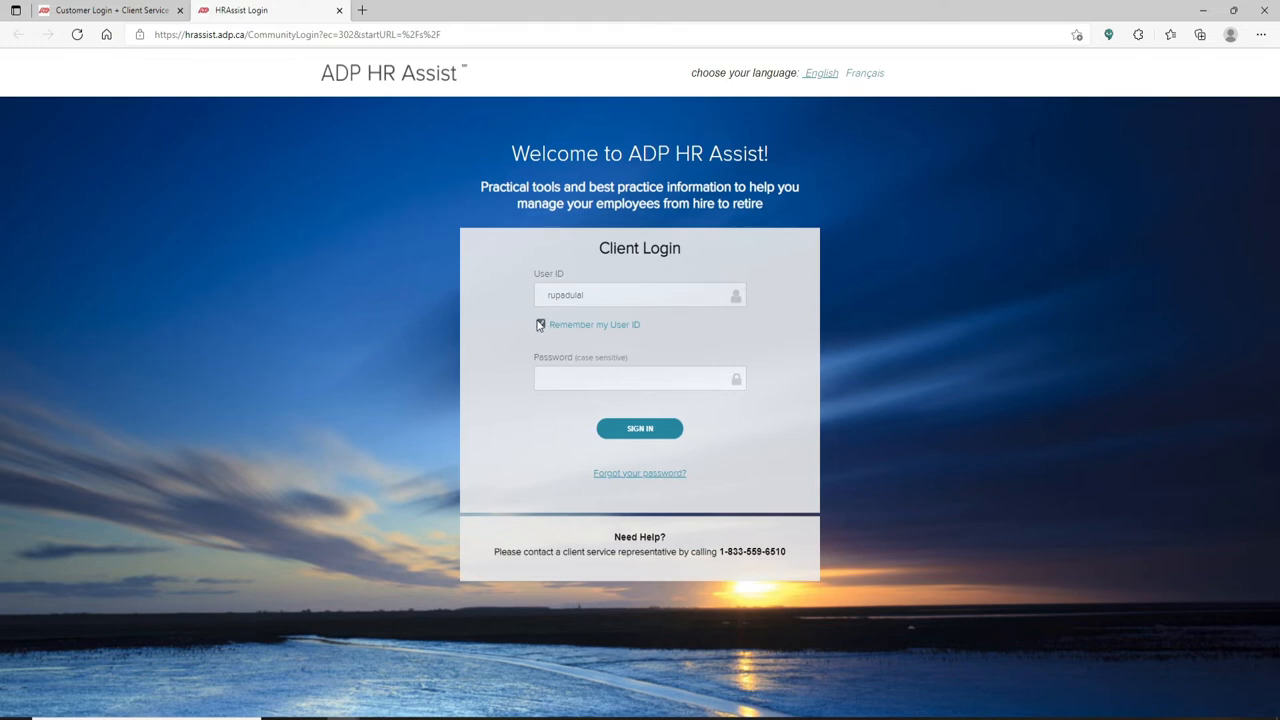
click(540, 324)
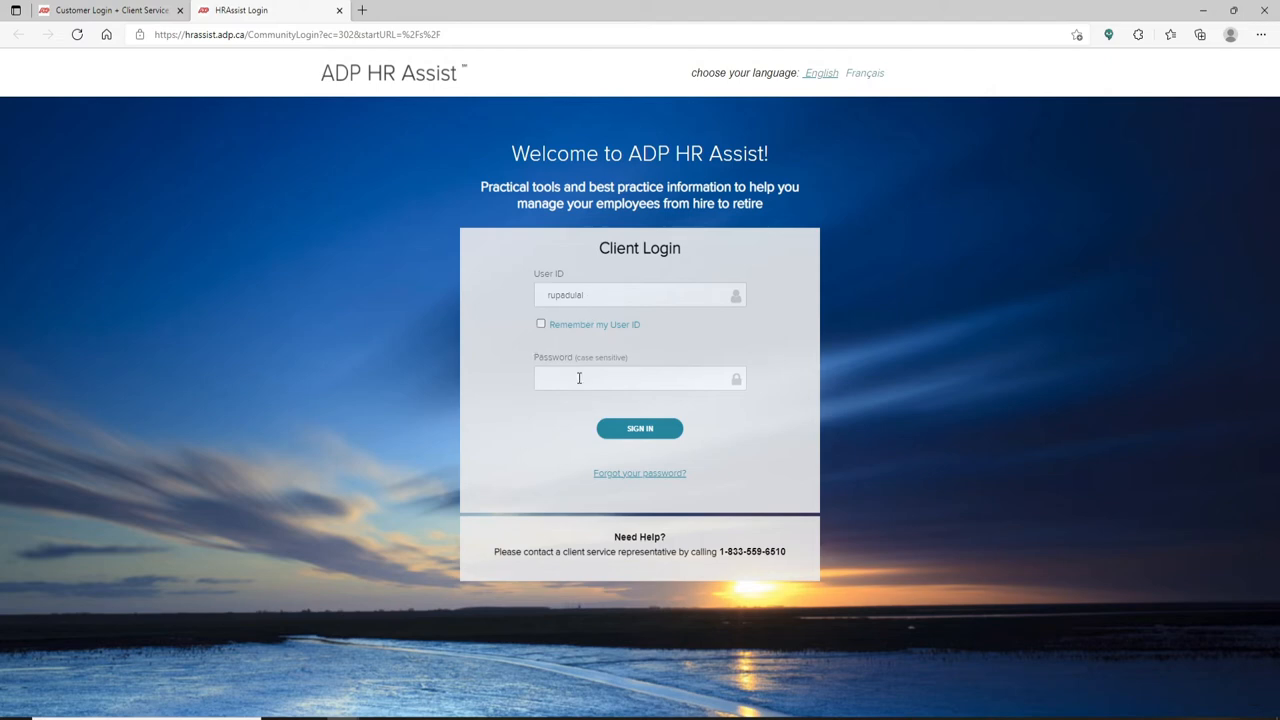
- Enter 'password' in the Password field, then return focus to the User ID field
click(640, 378)
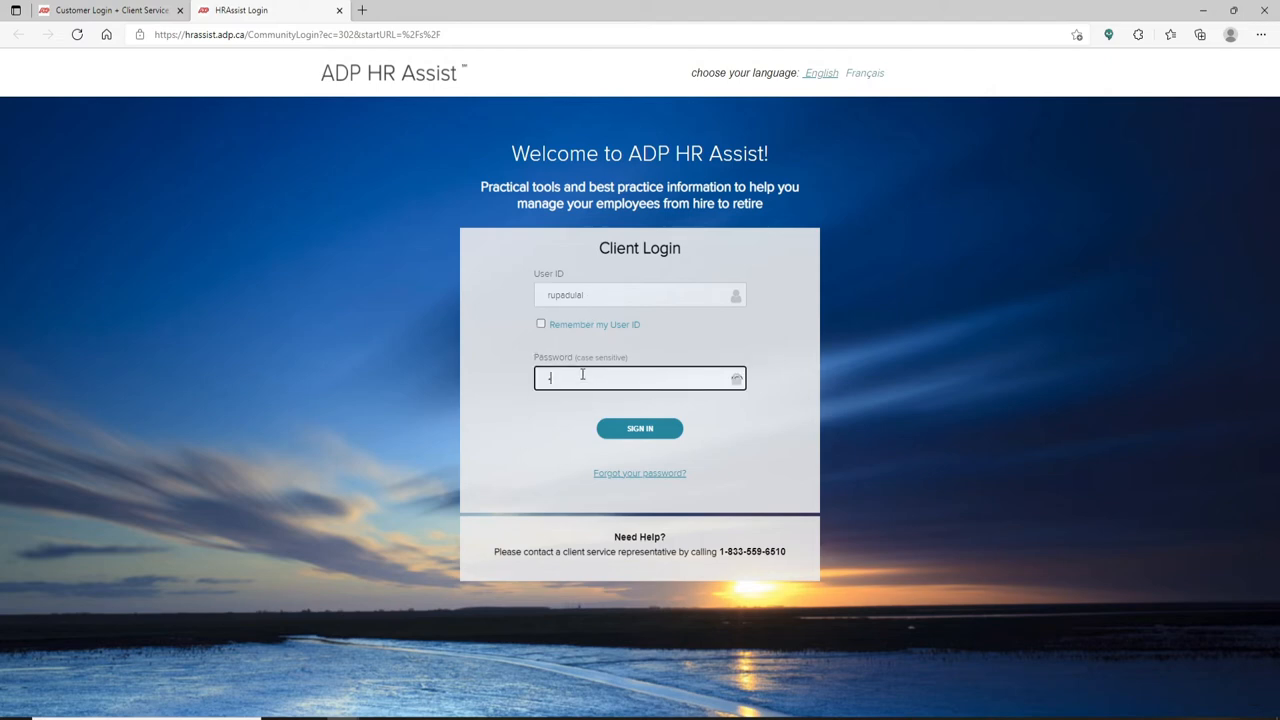
text(password)
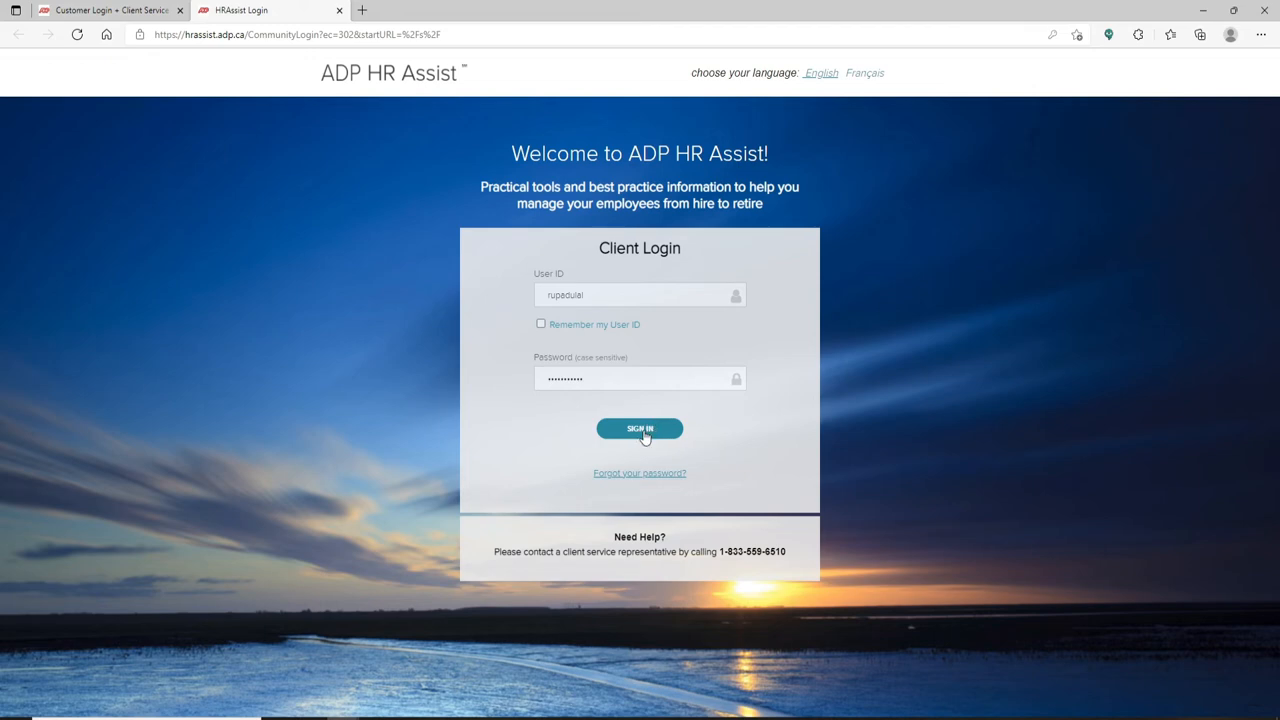
mouse_move(639, 473)
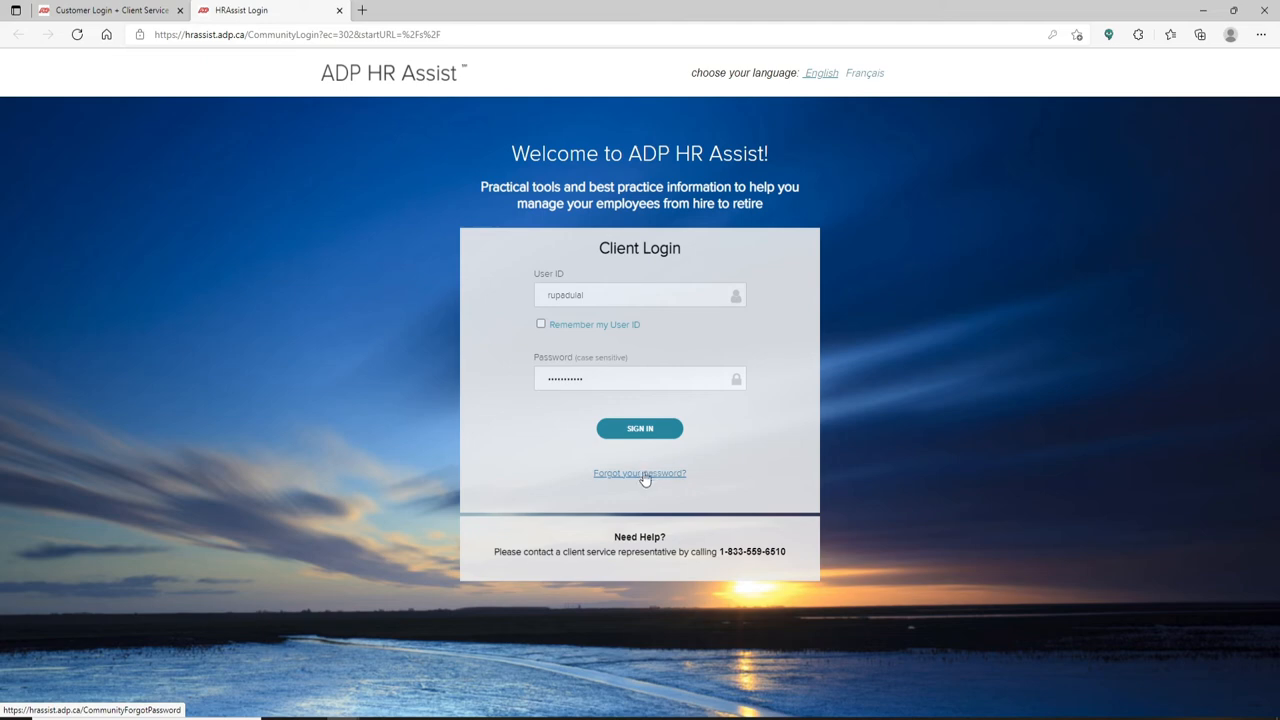
click(639, 294)
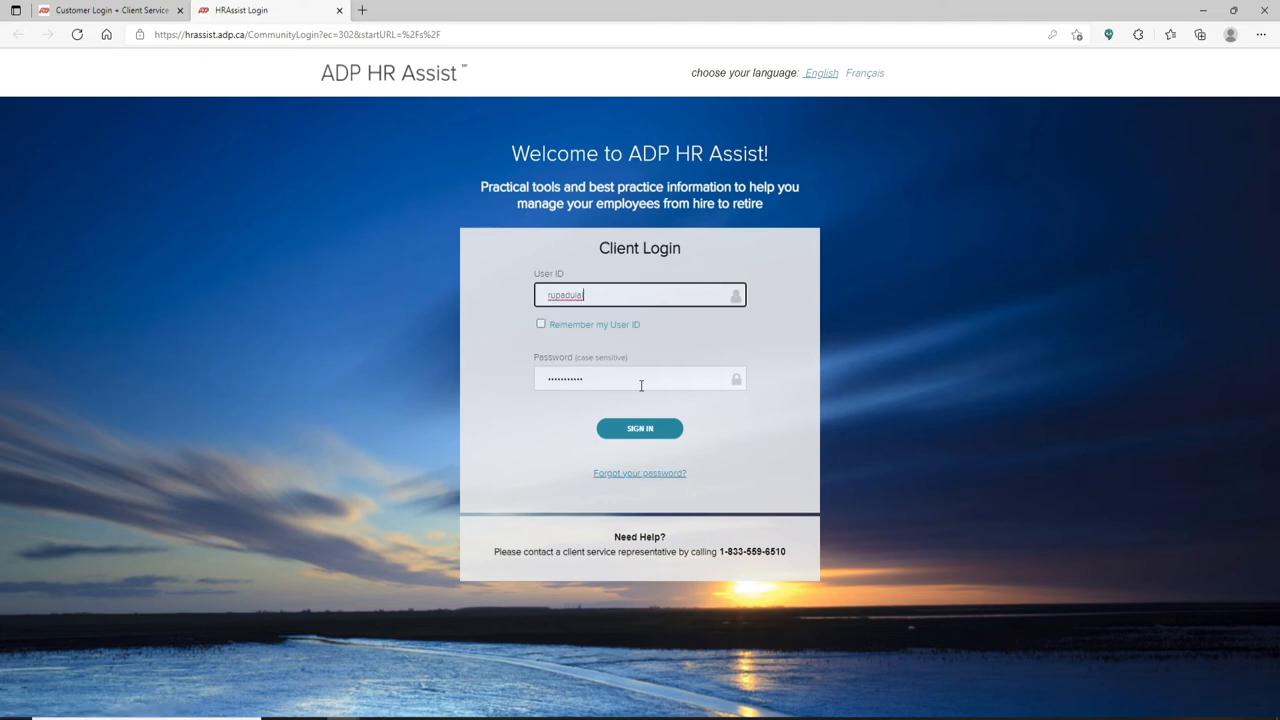